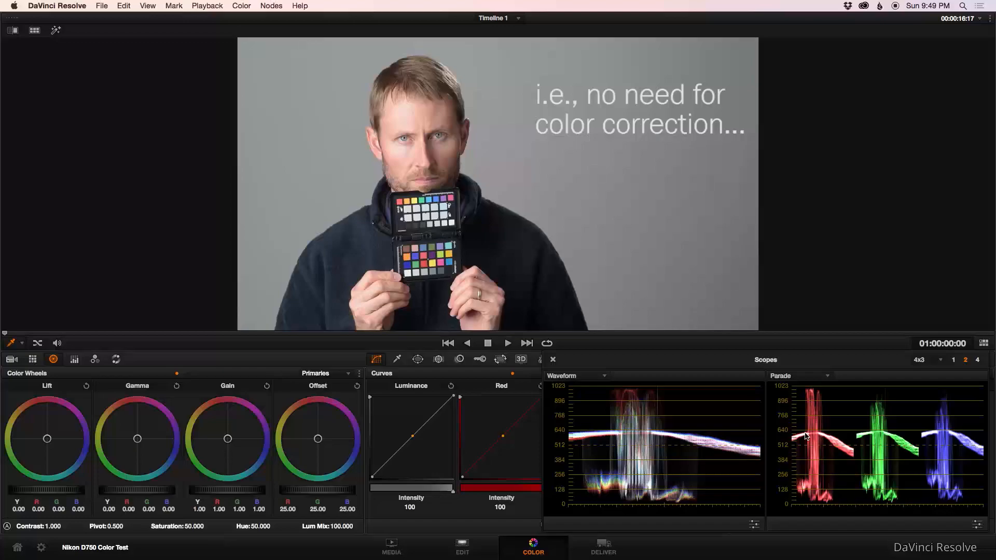
{"action": "mouse_move", "coordinate": [887, 437]}
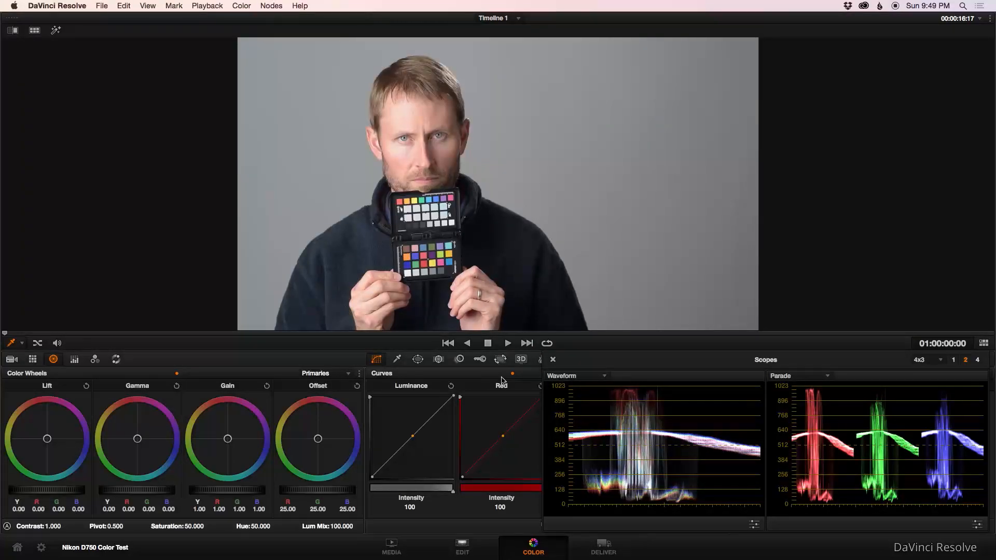
{"action": "mouse_move", "coordinate": [180, 442]}
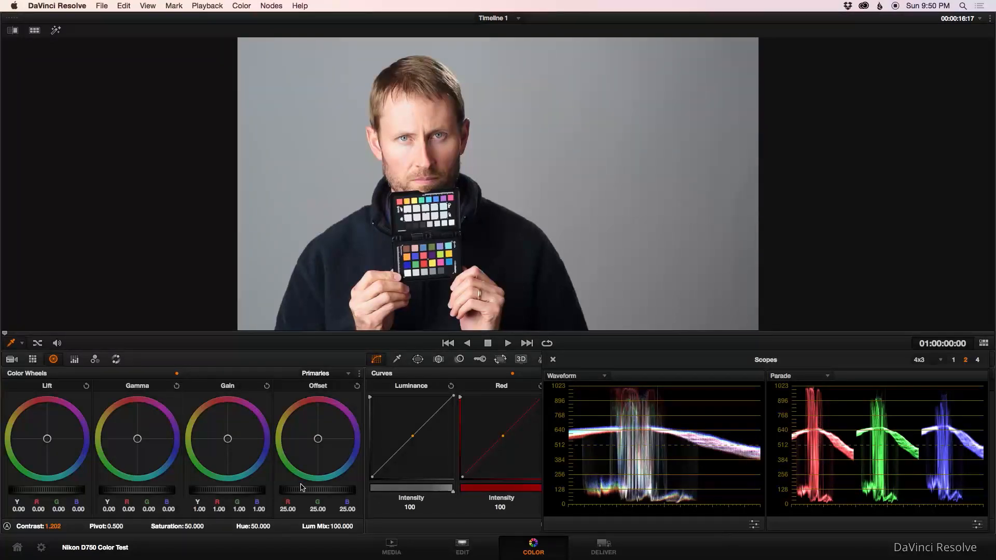
Raise the first clip's Contrast and fine-tune it to settle at 1.200.
{"action": "left_click", "coordinate": [52, 526]}
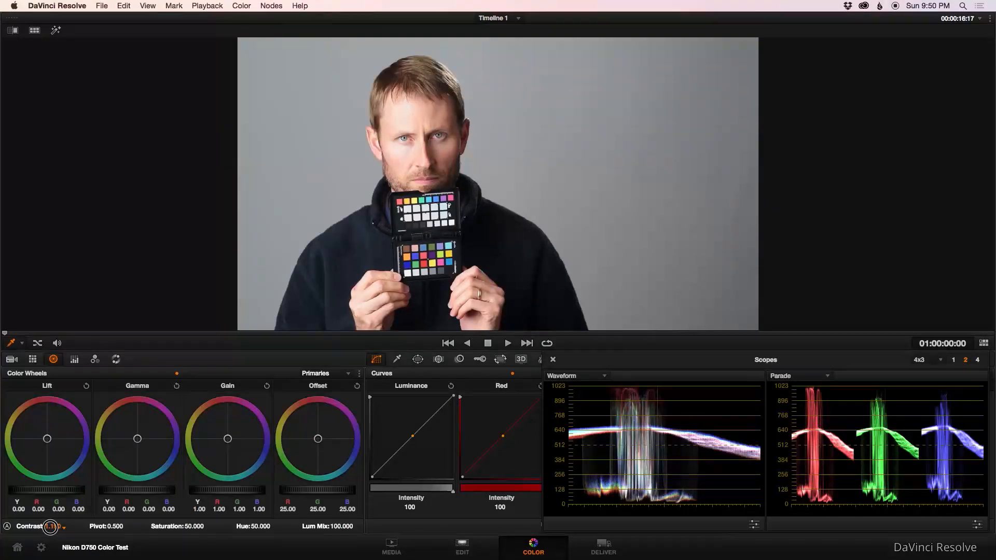
{"action": "left_click_drag", "start_coordinate": [50, 526], "coordinate": [63, 531]}
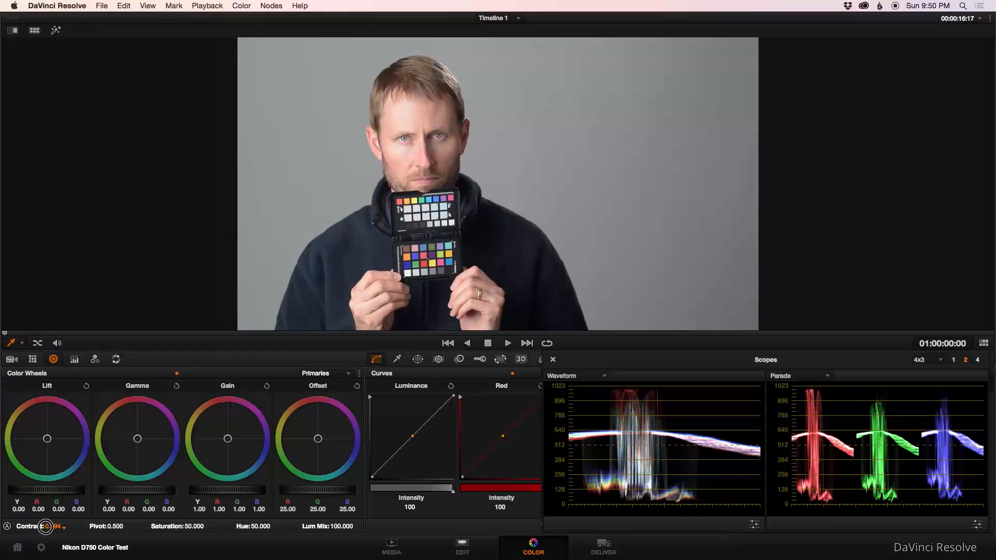
{"action": "left_click_drag", "start_coordinate": [48, 526], "coordinate": [42, 526]}
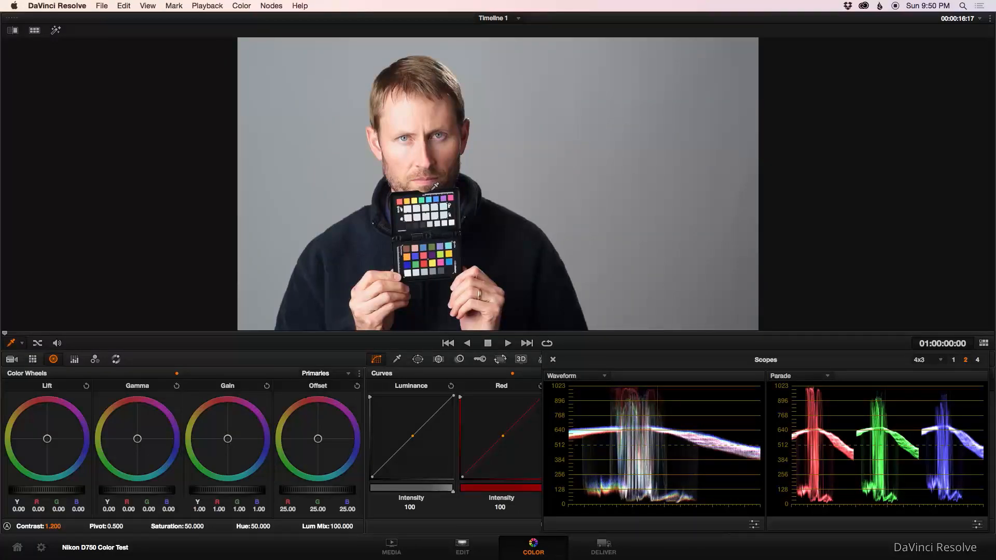
{"action": "mouse_move", "coordinate": [685, 391]}
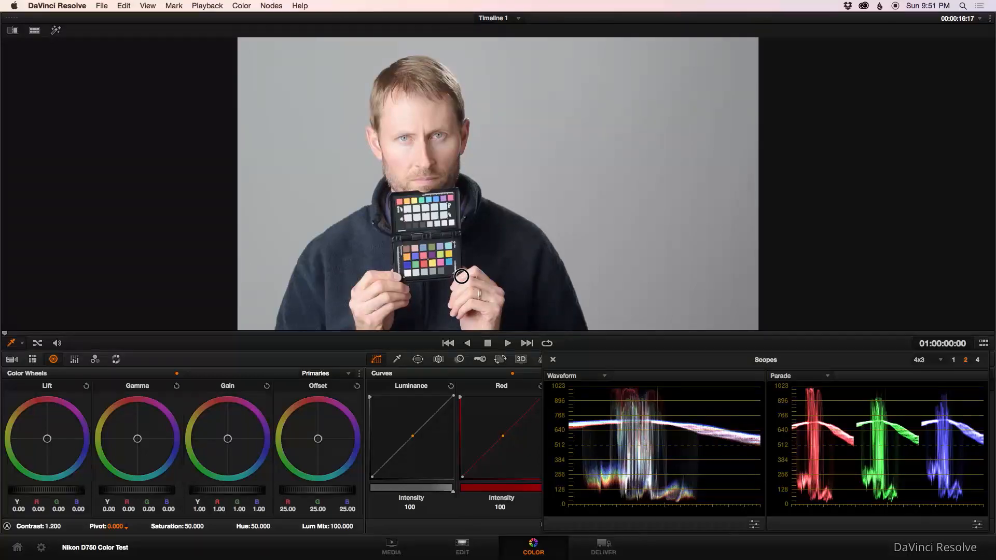
Drag the contrast pivot point back so contrast returns to 1.000 with pivot 0.500.
{"action": "left_click_drag", "start_coordinate": [461, 276], "coordinate": [685, 274]}
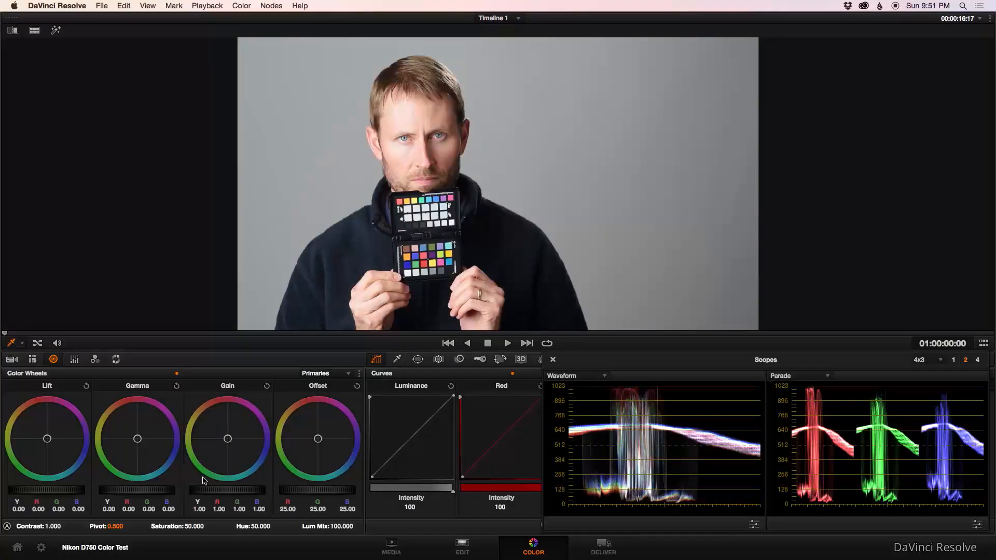
{"action": "mouse_move", "coordinate": [142, 465]}
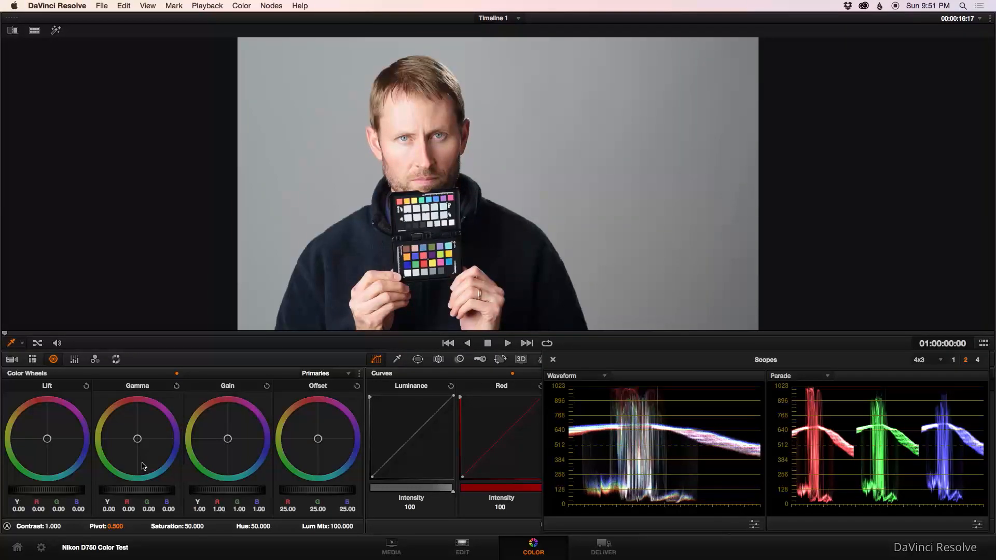
{"action": "mouse_move", "coordinate": [100, 431]}
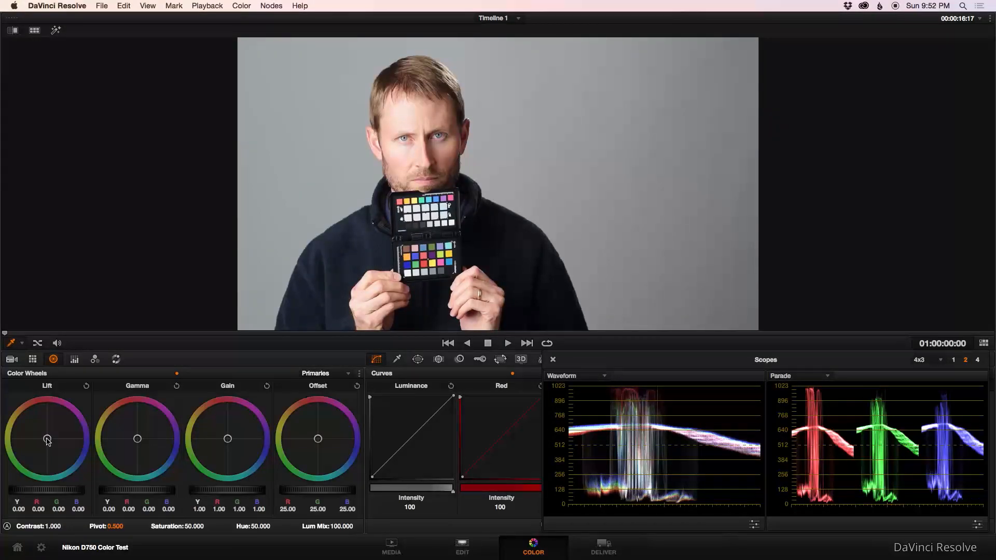
Tint the first clip's Lift toward blue and push its Gain toward warm orange.
{"action": "left_click_drag", "start_coordinate": [47, 440], "coordinate": [53, 443]}
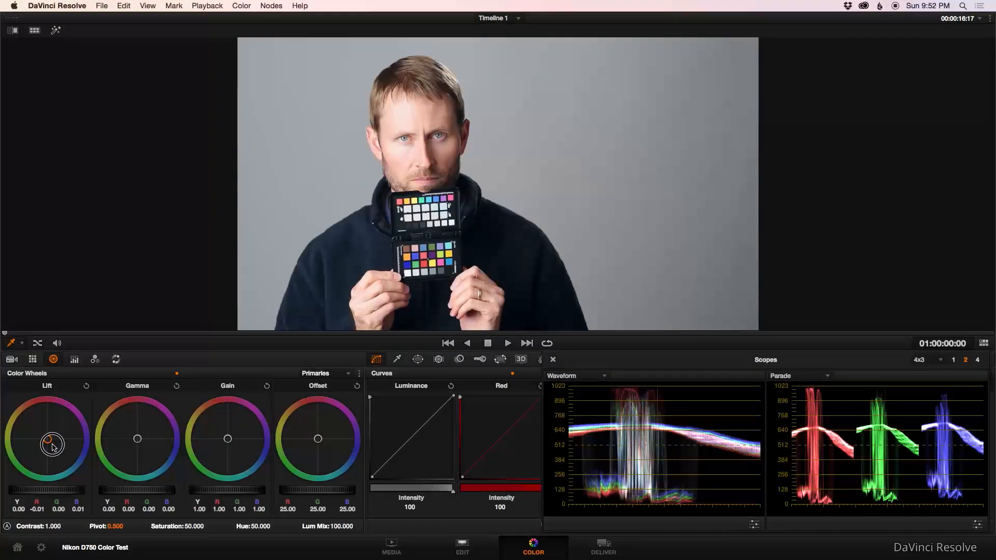
{"action": "left_click_drag", "start_coordinate": [52, 443], "coordinate": [63, 451]}
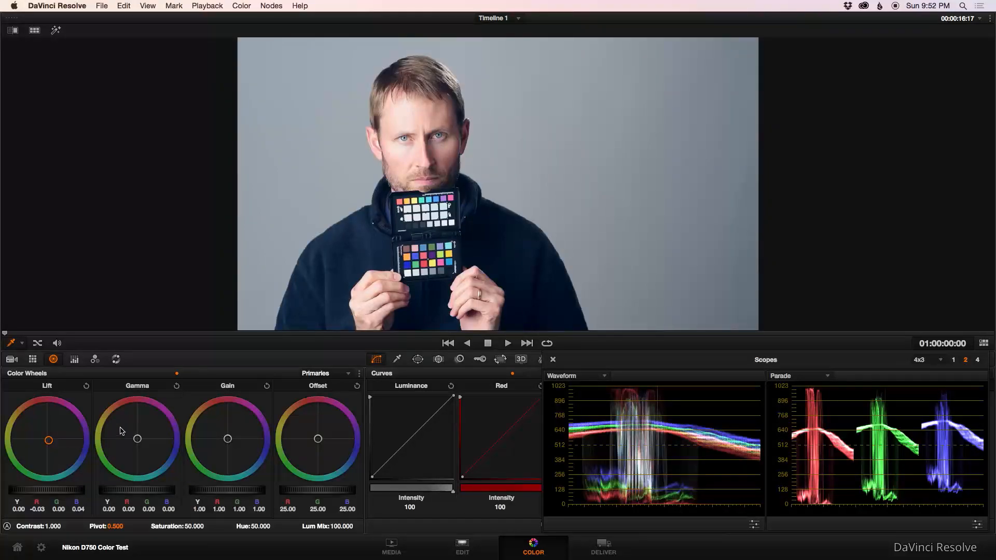
{"action": "left_click_drag", "start_coordinate": [227, 438], "coordinate": [227, 439]}
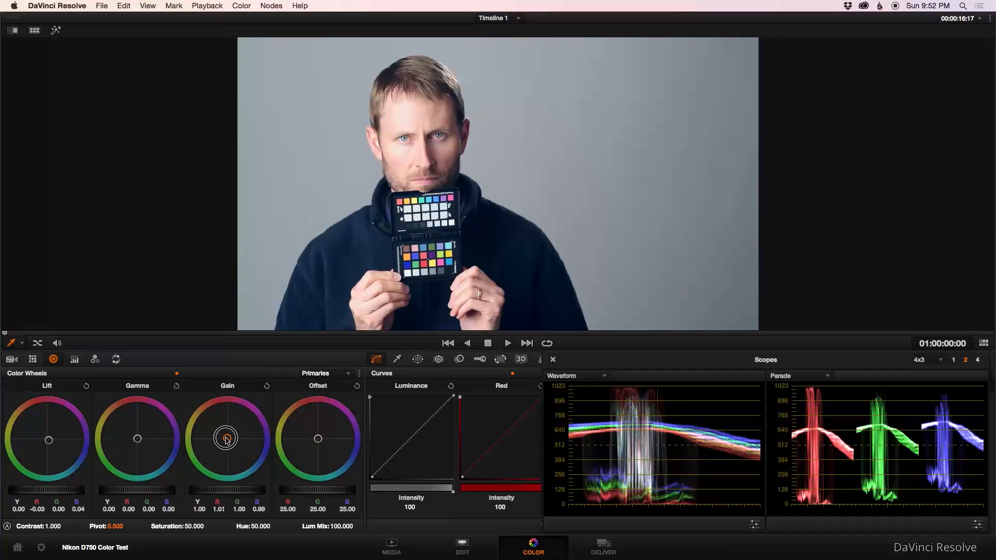
{"action": "left_click_drag", "start_coordinate": [225, 440], "coordinate": [217, 436]}
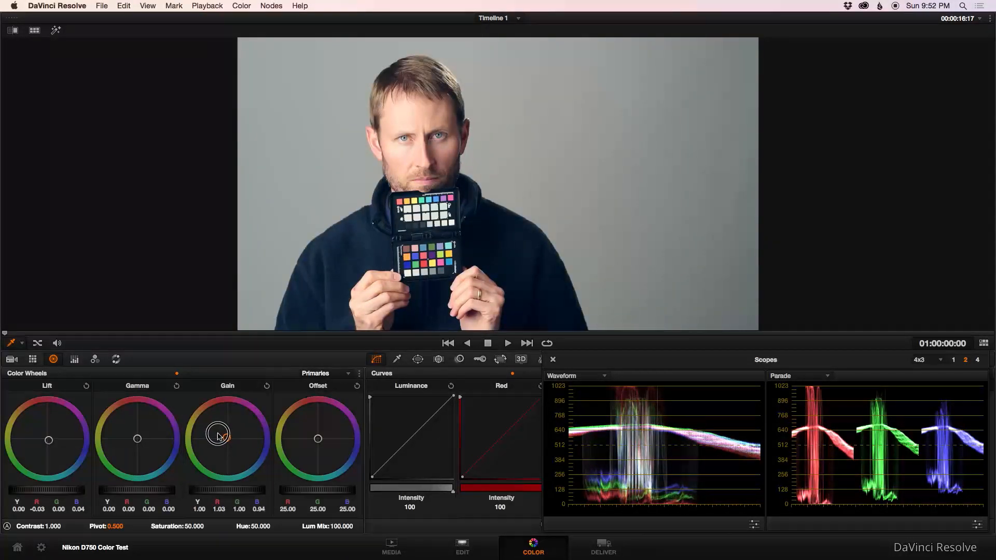
{"action": "left_click_drag", "start_coordinate": [218, 434], "coordinate": [225, 438]}
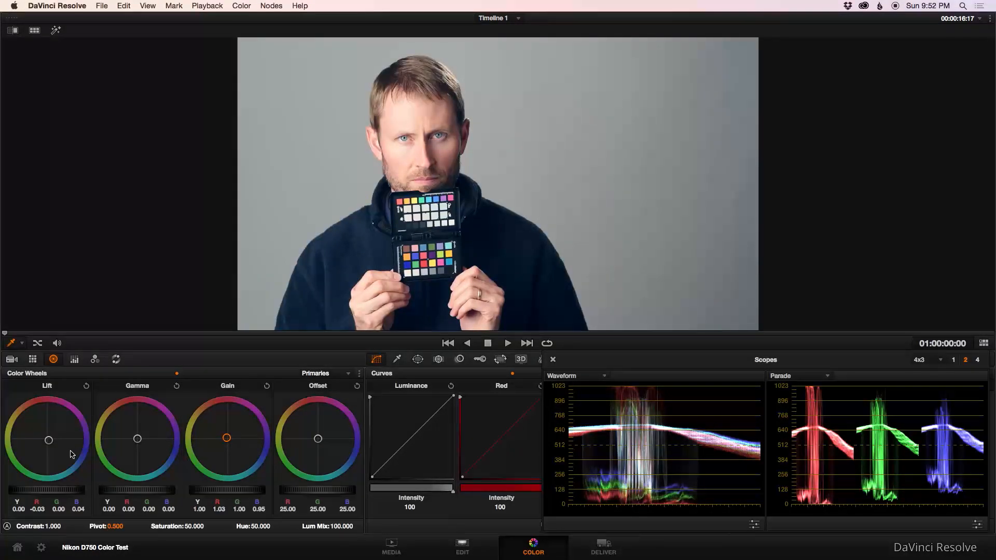
{"action": "left_click", "coordinate": [54, 442]}
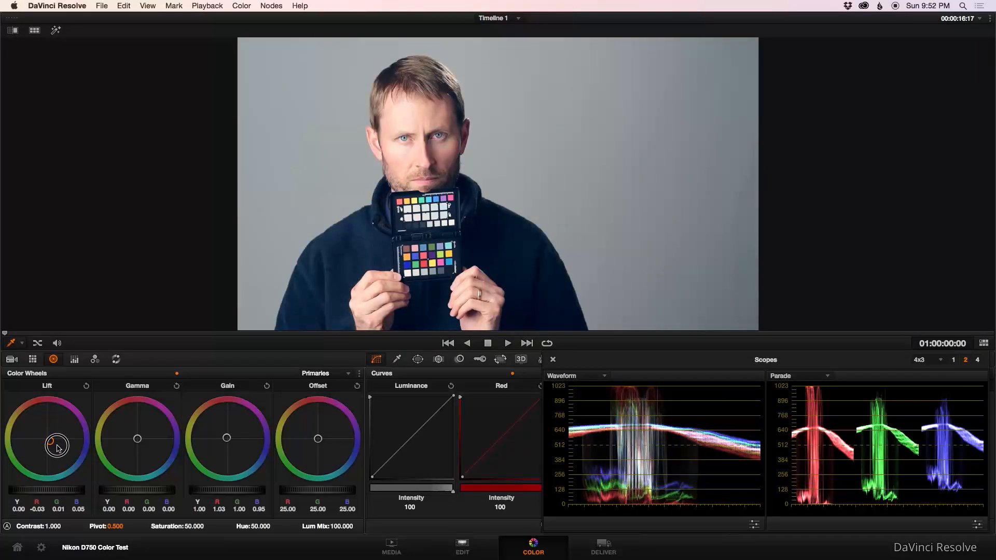
{"action": "left_click_drag", "start_coordinate": [57, 445], "coordinate": [53, 443]}
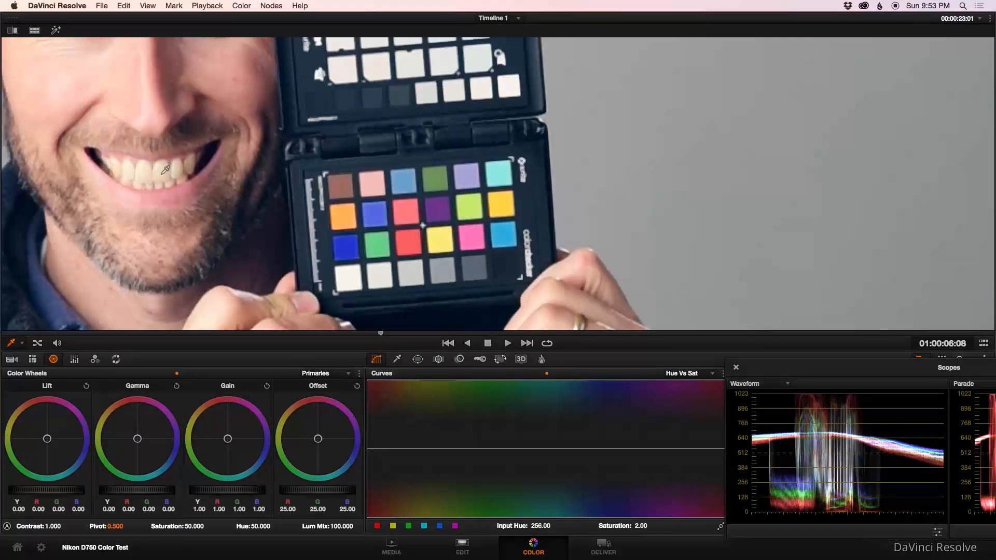
Sample the teeth hue and pull its Hue vs Sat point down to 0.37 saturation around hue 300.
{"action": "left_click", "coordinate": [404, 449]}
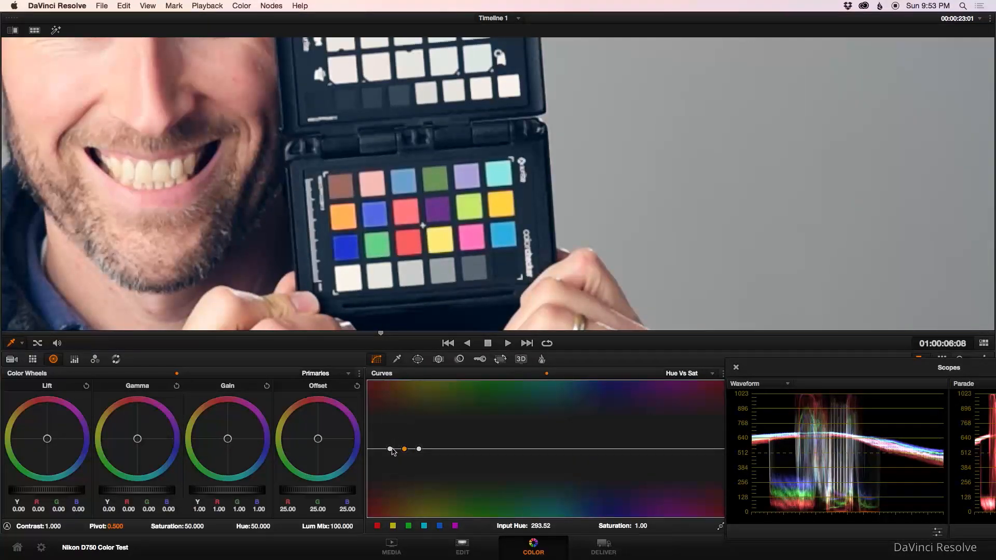
{"action": "left_click_drag", "start_coordinate": [418, 449], "coordinate": [418, 472]}
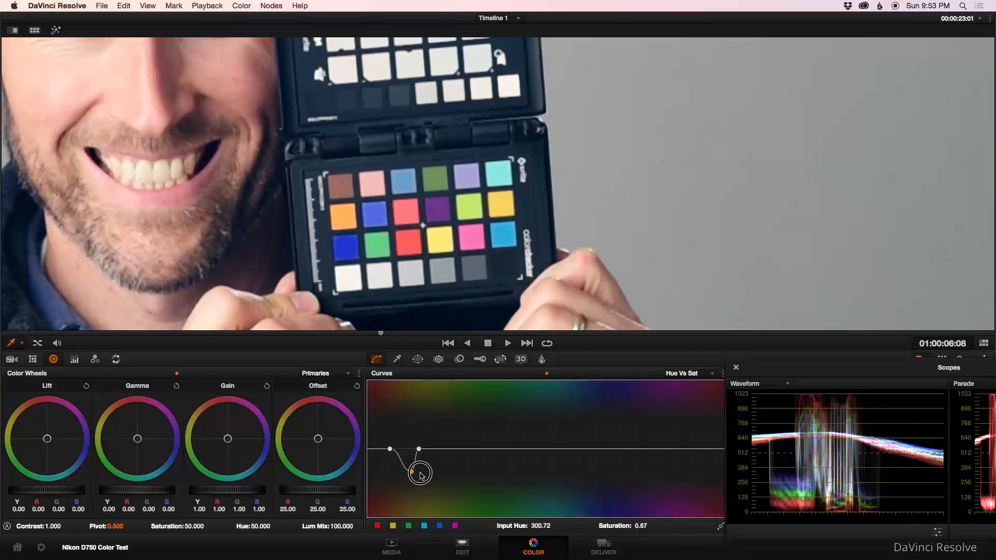
{"action": "left_click_drag", "start_coordinate": [419, 475], "coordinate": [411, 491]}
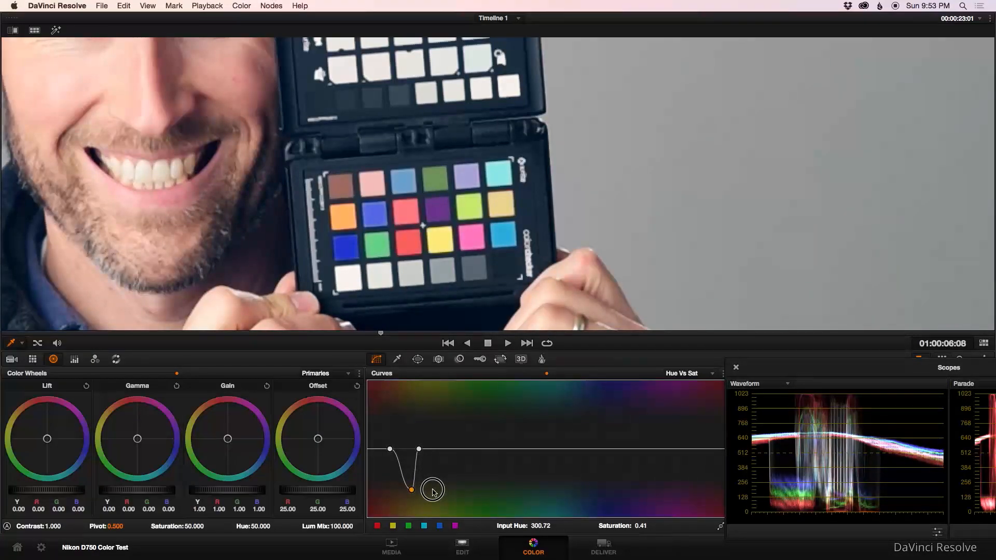
{"action": "left_click_drag", "start_coordinate": [411, 491], "coordinate": [410, 491]}
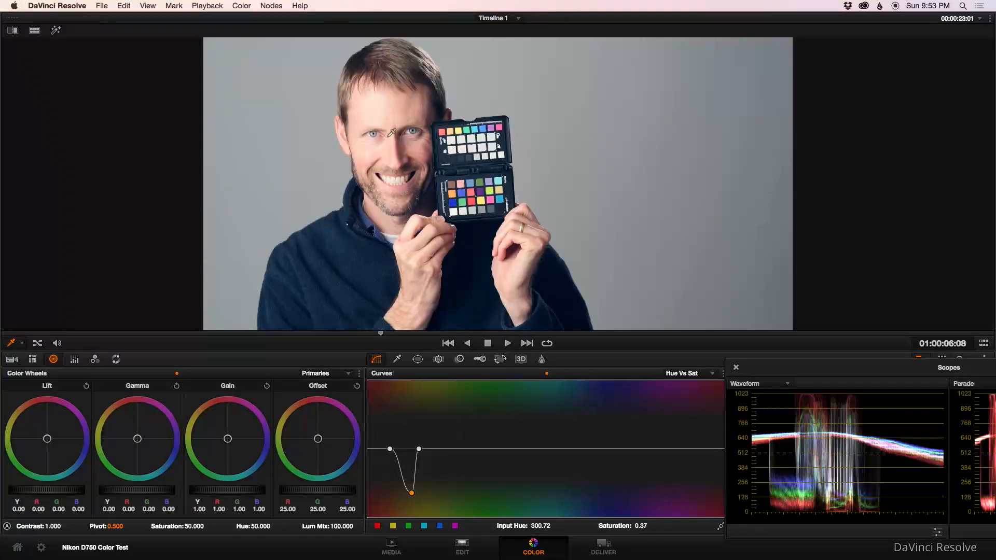
{"action": "mouse_move", "coordinate": [820, 239]}
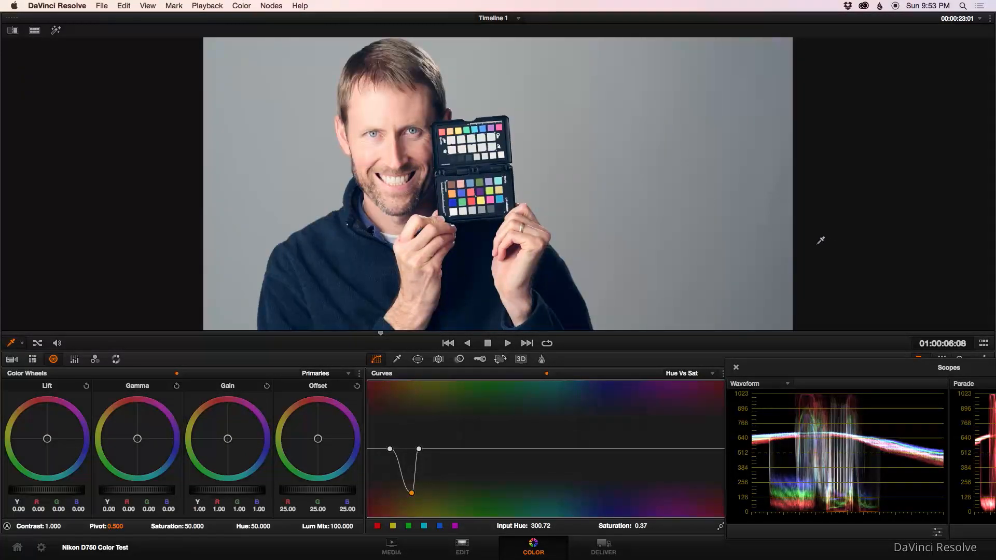
{"action": "mouse_move", "coordinate": [616, 140]}
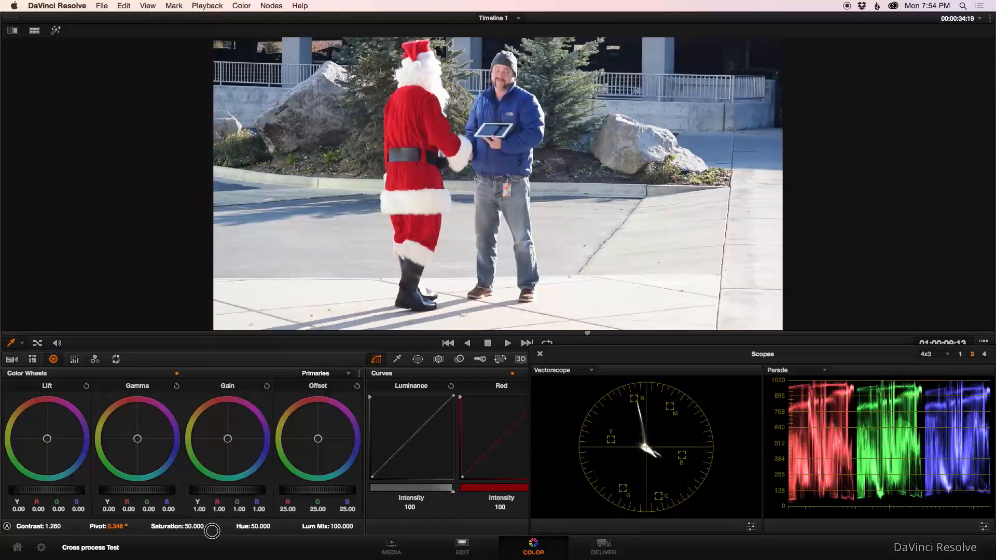
Raise the Santa clip's contrast toward 1.400.
{"action": "left_click_drag", "start_coordinate": [212, 531], "coordinate": [204, 531]}
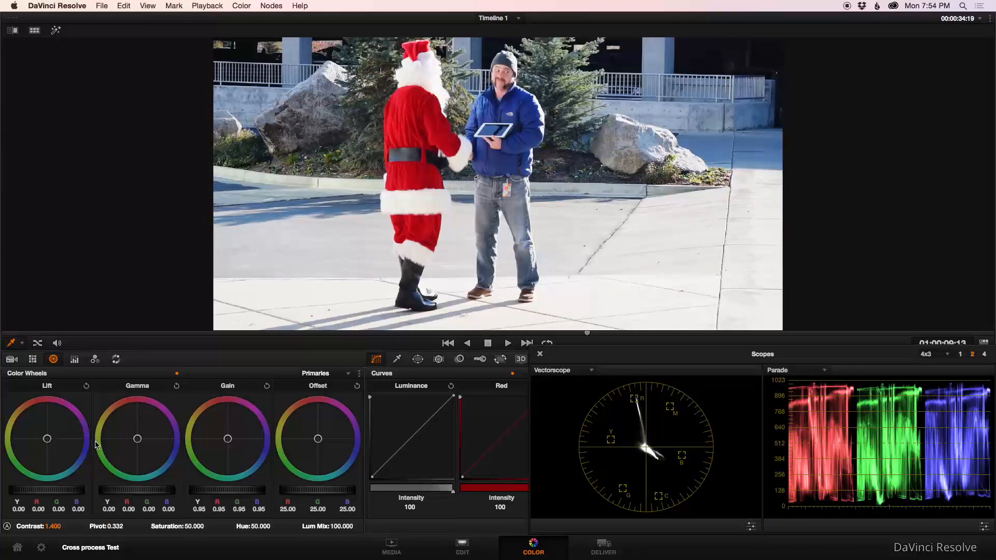
Tint the Santa clip's Lift toward blue and warm its Gain by reducing blue.
{"action": "left_click_drag", "start_coordinate": [46, 439], "coordinate": [63, 448]}
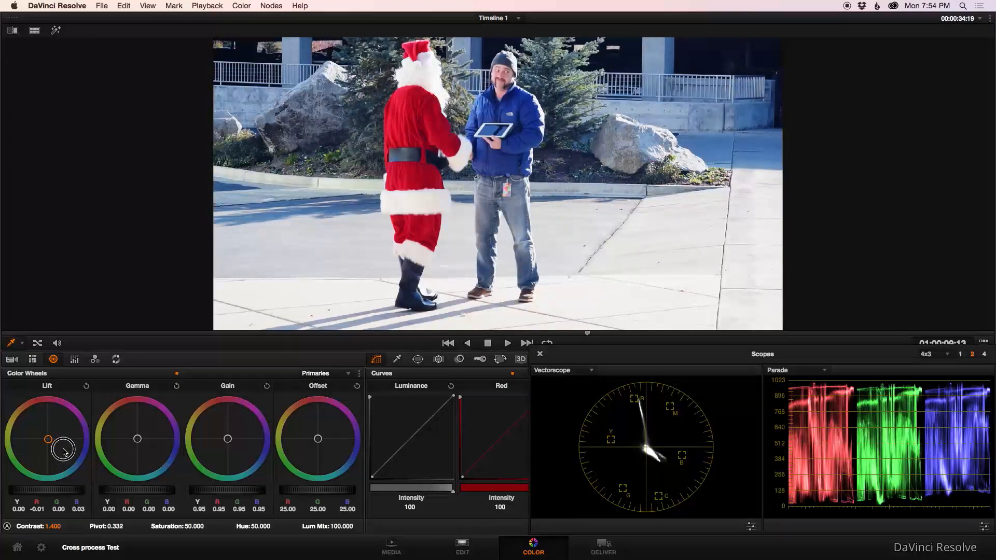
{"action": "left_click_drag", "start_coordinate": [64, 448], "coordinate": [73, 458]}
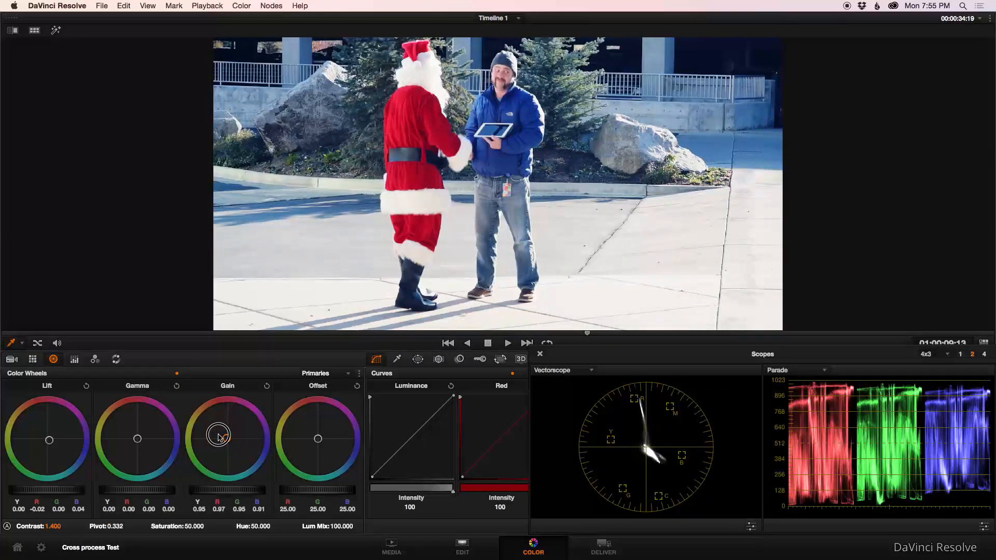
{"action": "left_click_drag", "start_coordinate": [218, 433], "coordinate": [225, 438]}
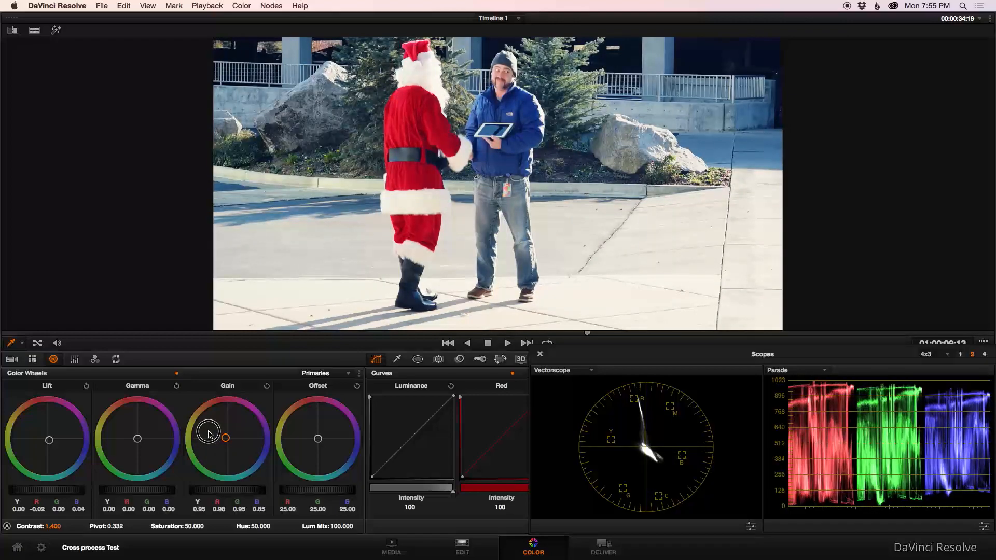
{"action": "left_click_drag", "start_coordinate": [225, 437], "coordinate": [204, 429]}
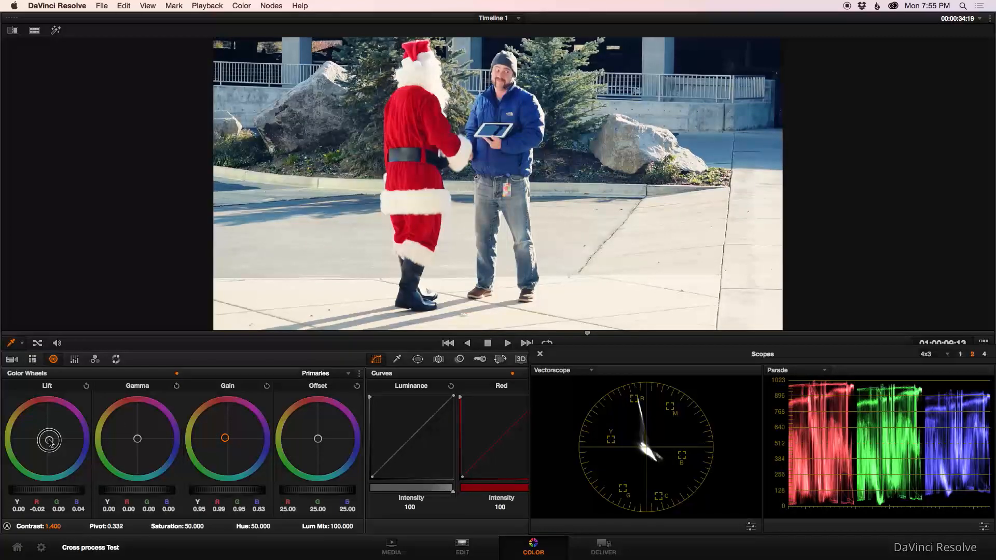
{"action": "left_click_drag", "start_coordinate": [50, 439], "coordinate": [63, 451]}
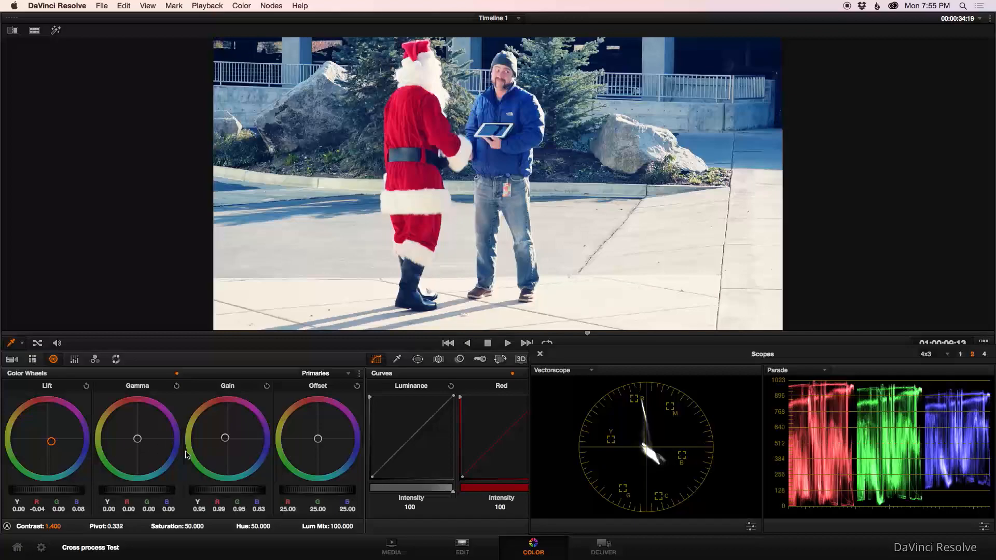
Push the Offset warm toward red and ease back the blue shadow tint slightly.
{"action": "left_click_drag", "start_coordinate": [318, 438], "coordinate": [314, 438]}
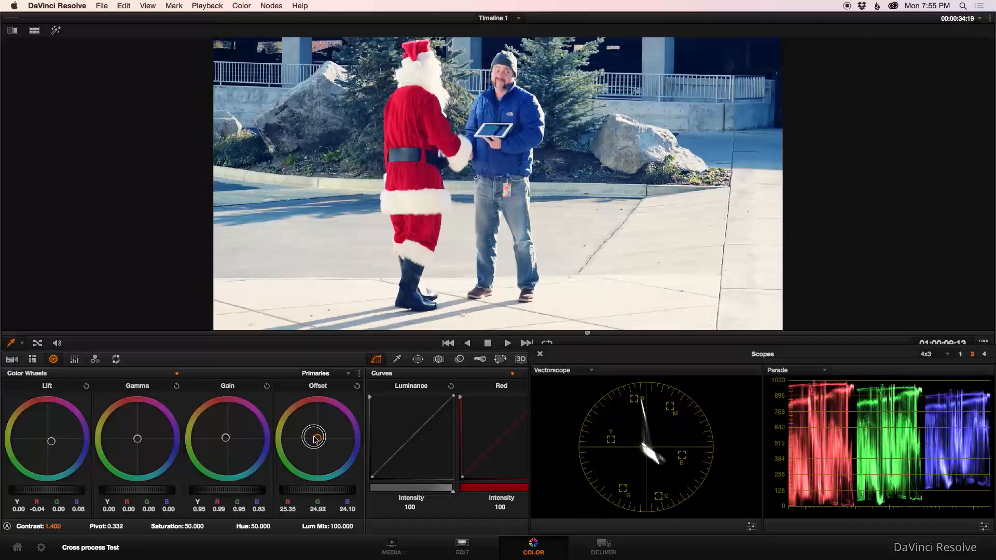
{"action": "left_click_drag", "start_coordinate": [314, 437], "coordinate": [284, 417]}
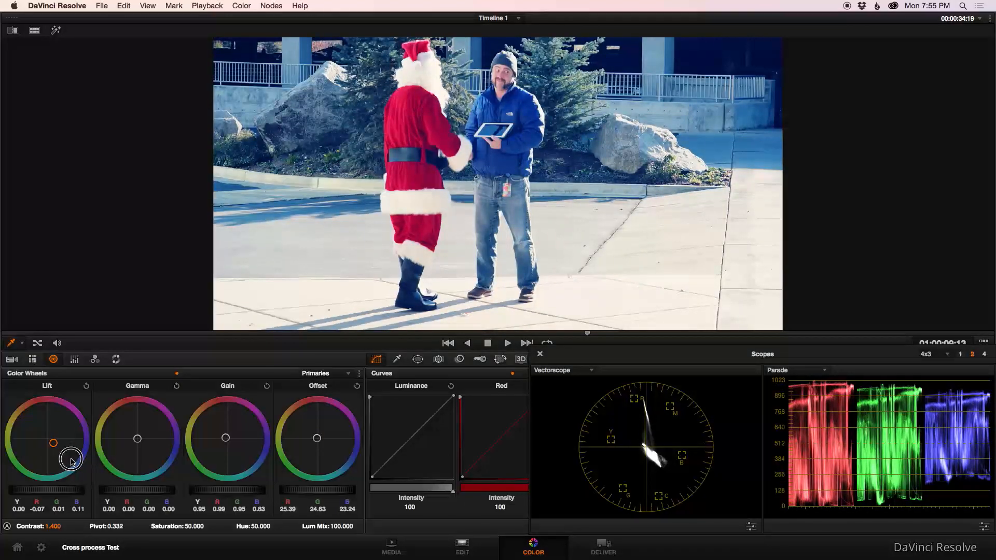
{"action": "left_click_drag", "start_coordinate": [71, 458], "coordinate": [55, 443]}
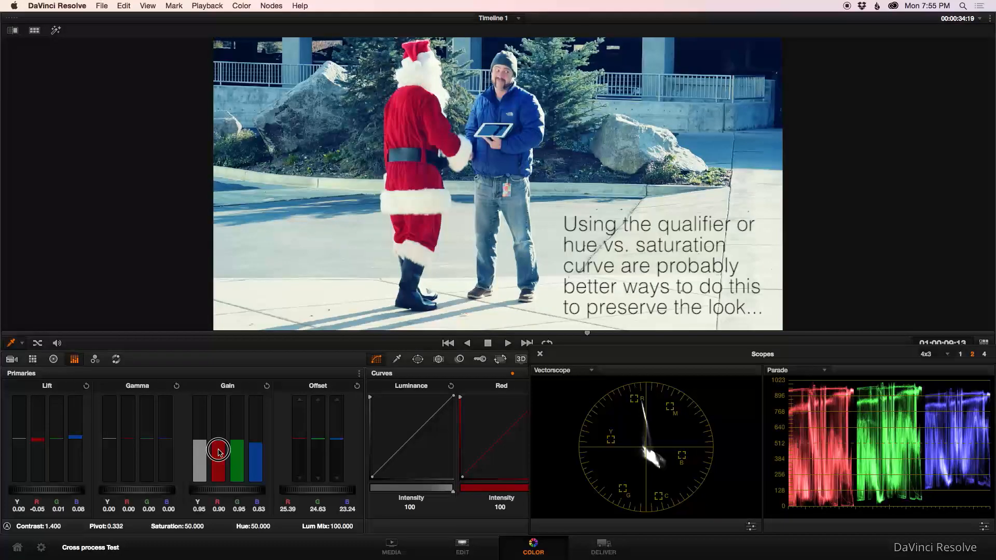
Nudge the Gain red bar in Primaries Bars, then return to the Color Wheels view.
{"action": "left_click_drag", "start_coordinate": [219, 448], "coordinate": [219, 456]}
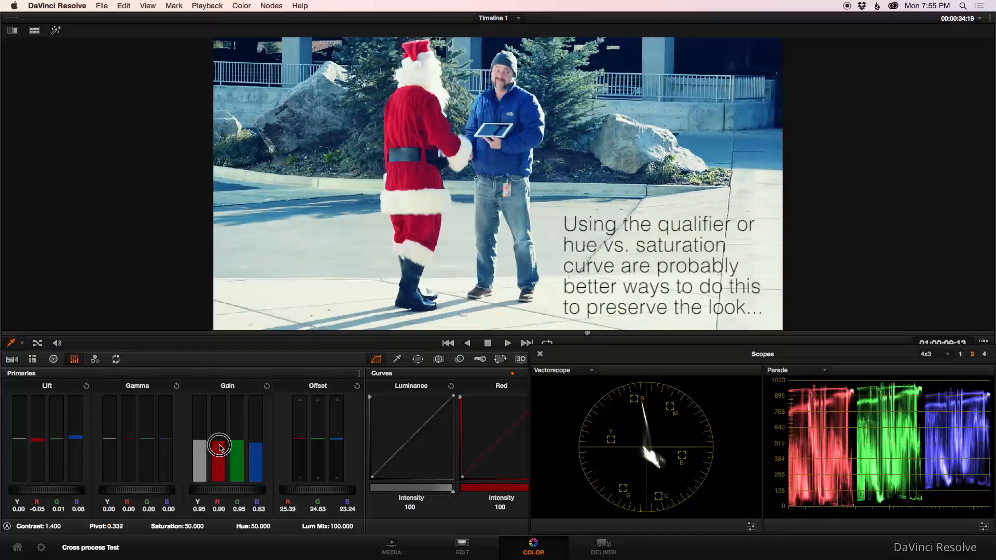
{"action": "left_click", "coordinate": [53, 360]}
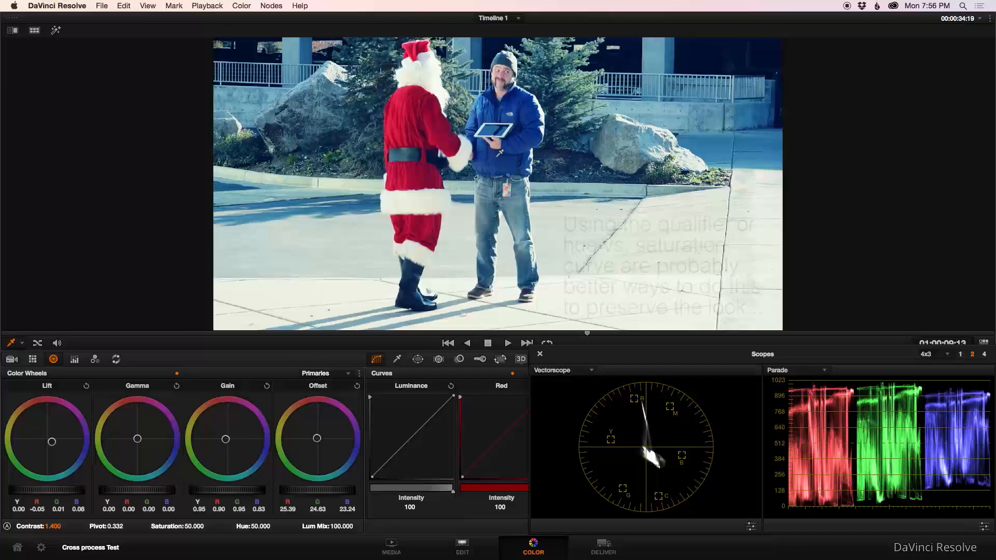